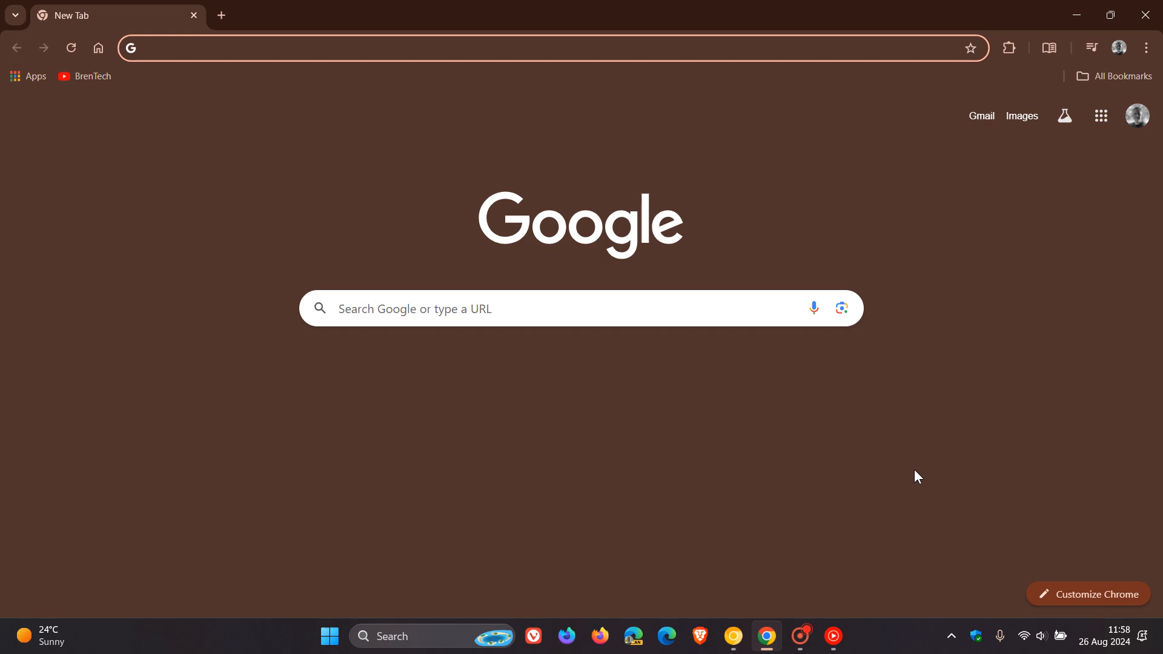
mouse_move(978, 346)
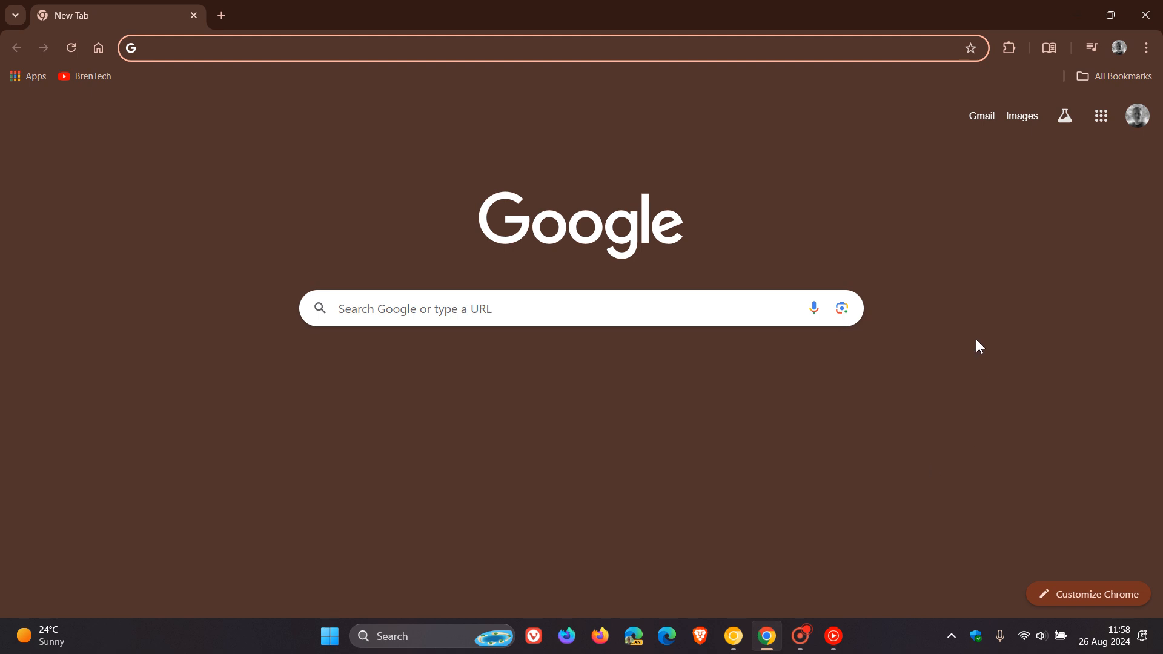
mouse_move(922, 468)
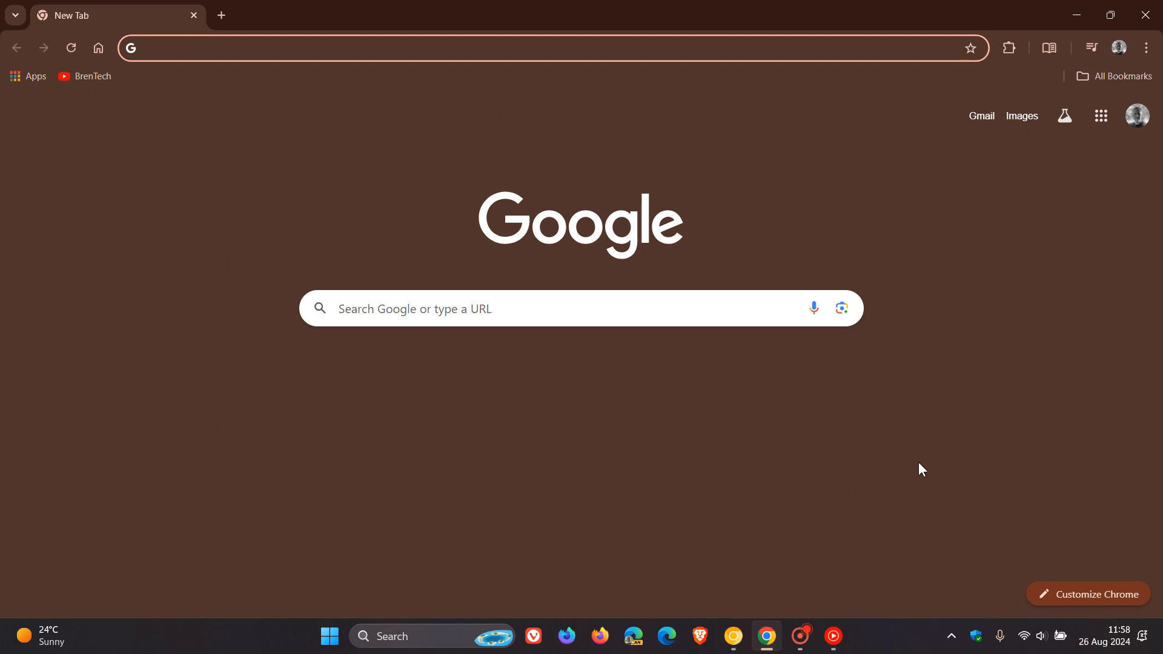
Bring up Chrome Canary's New Tab page with the desert landscape photo background.
left_click(296, 47)
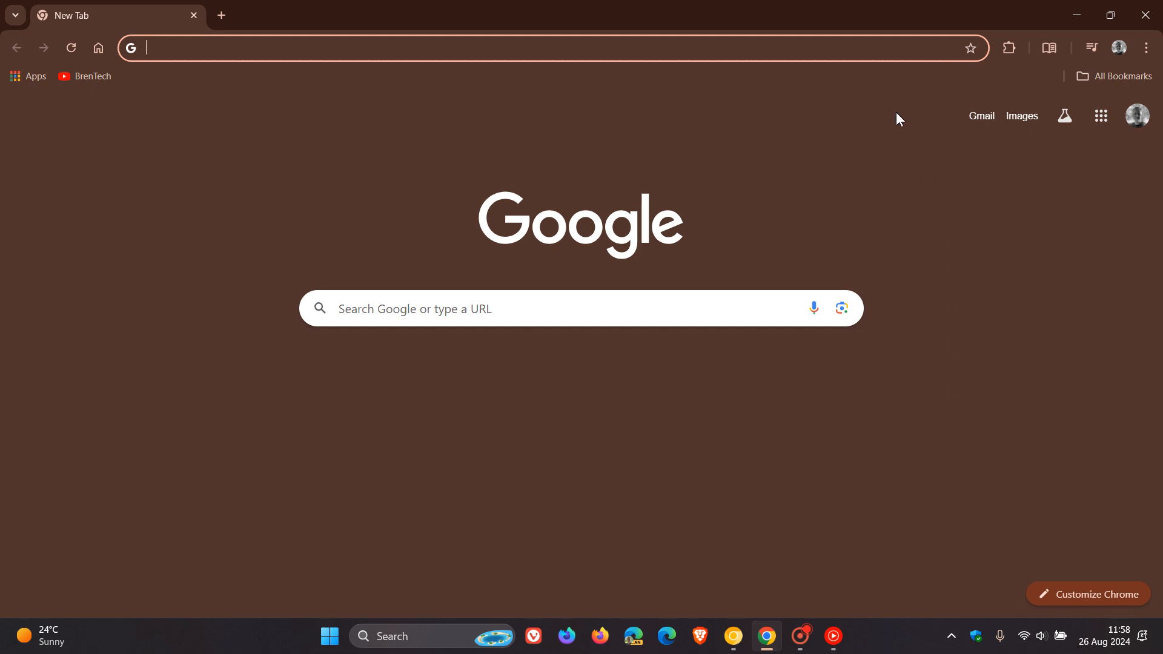
mouse_move(997, 326)
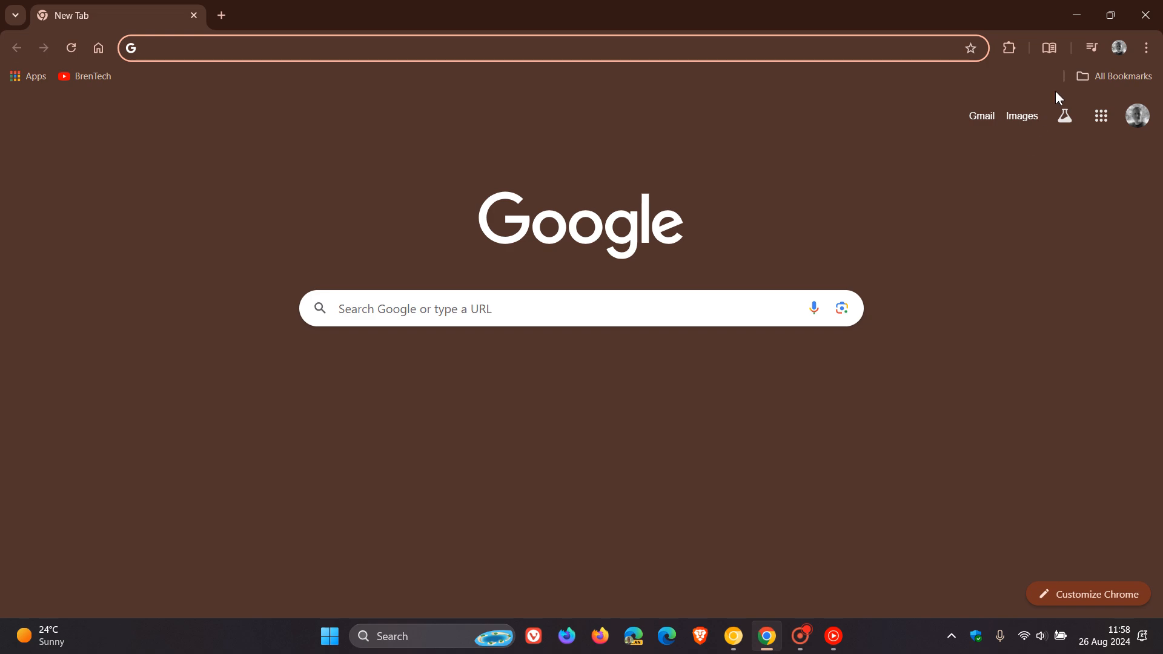
left_click(1146, 48)
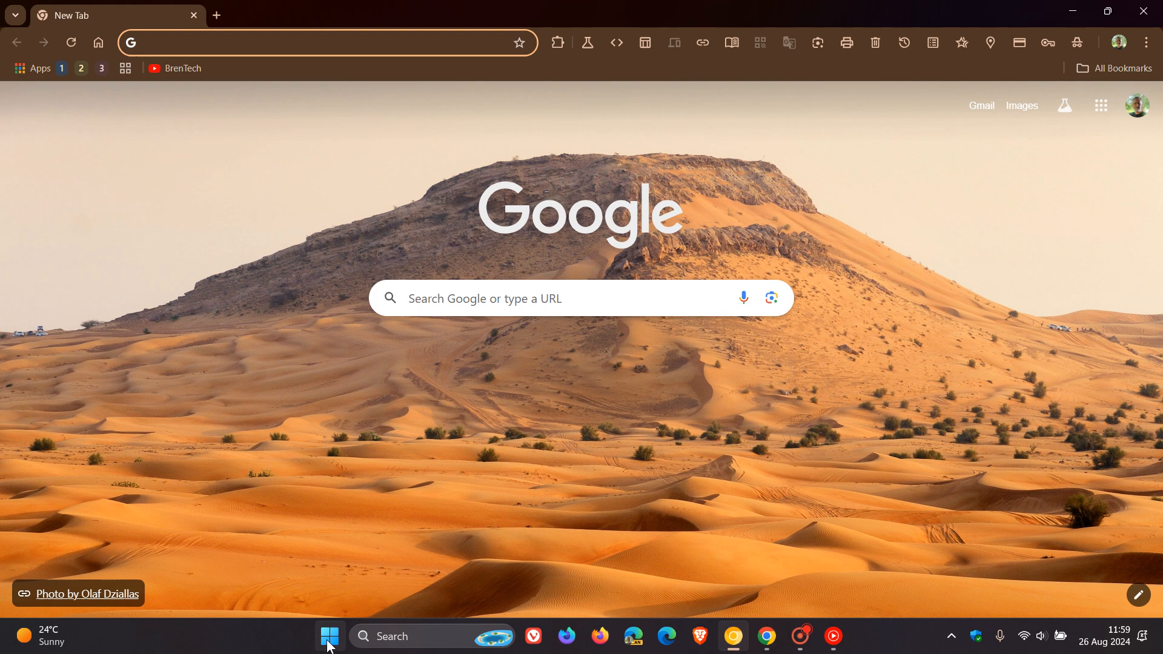
Open 'PDF Sample' from Documents in File Explorer with Google Chrome Canary.
left_click(328, 637)
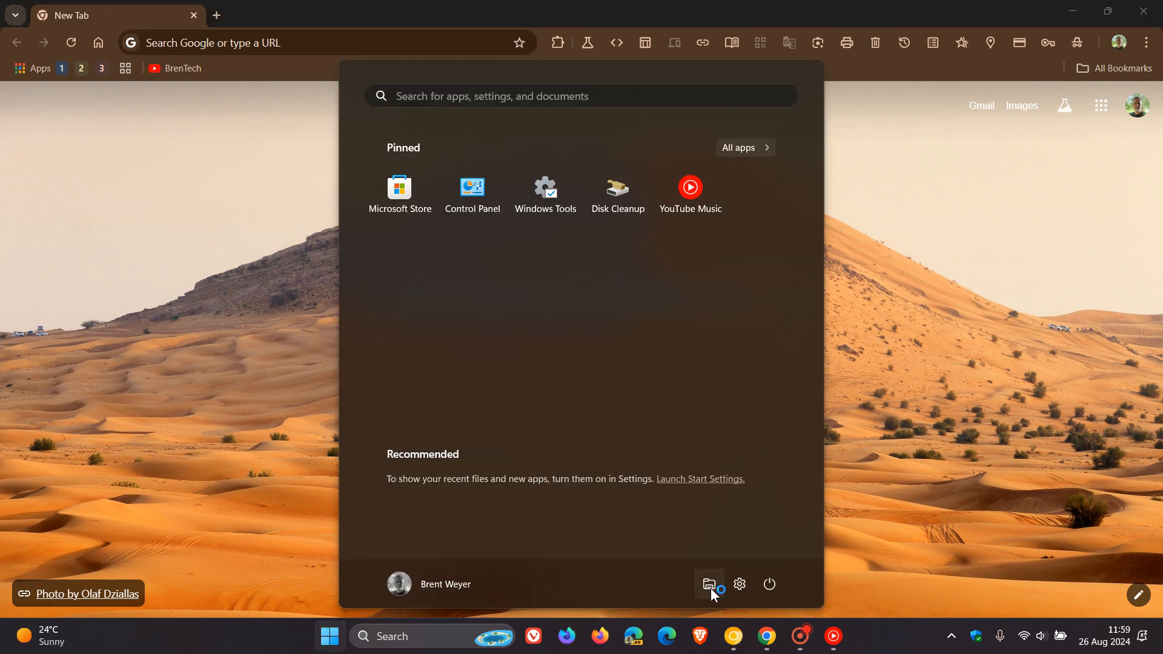
left_click(708, 585)
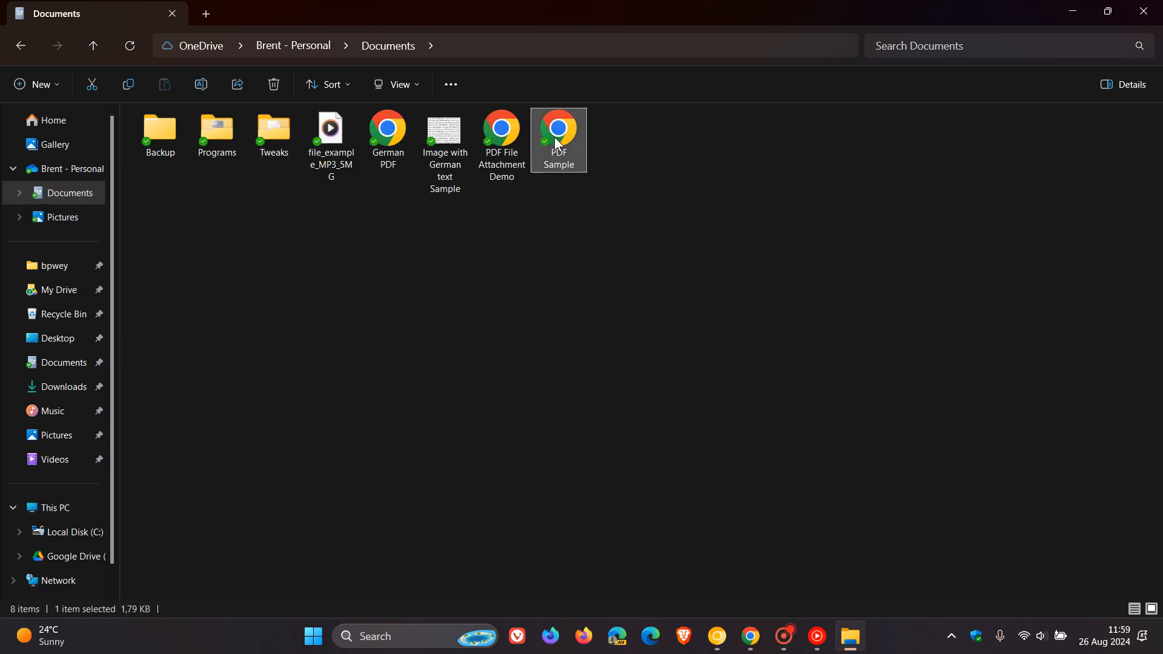
right_click(558, 130)
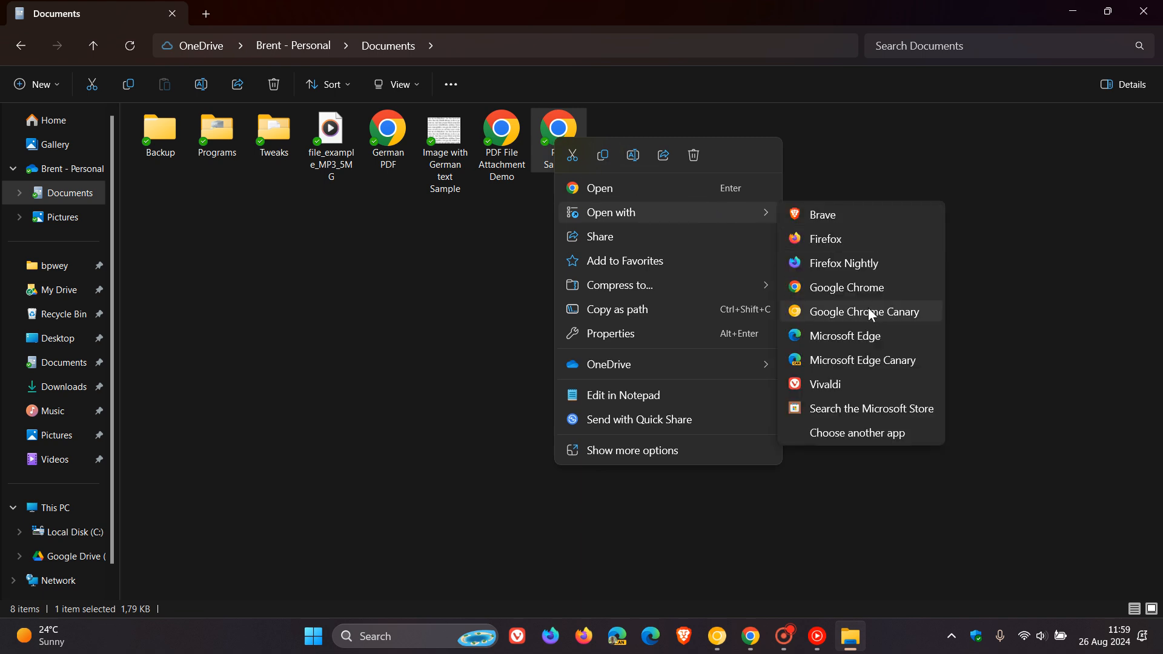
left_click(858, 311)
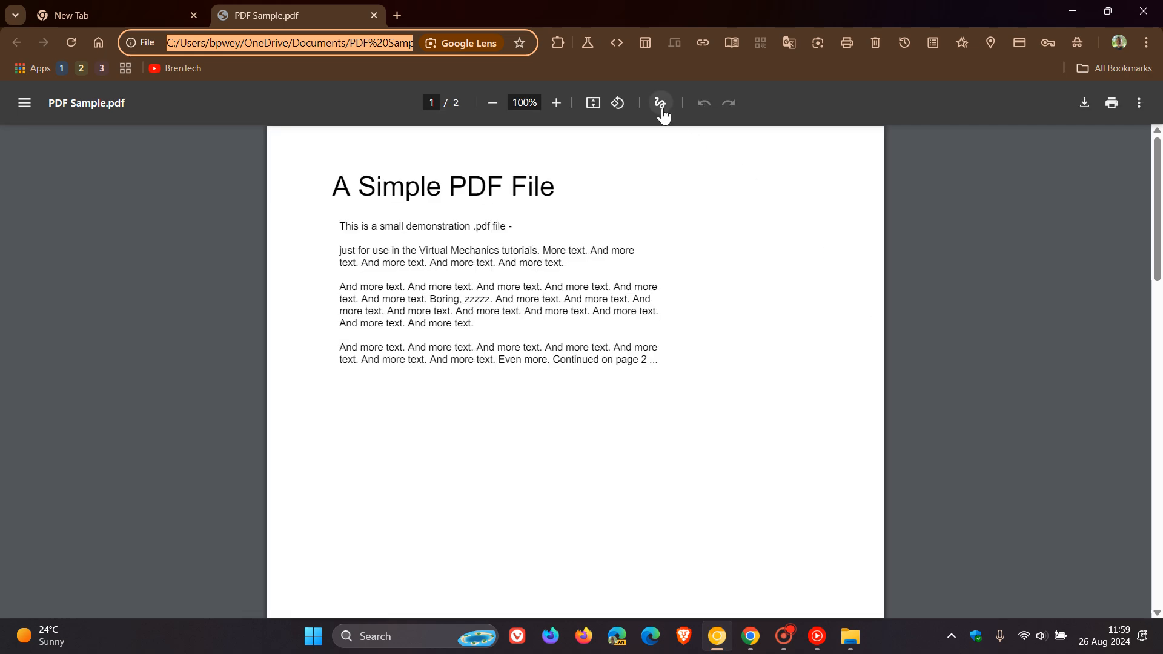
mouse_move(658, 103)
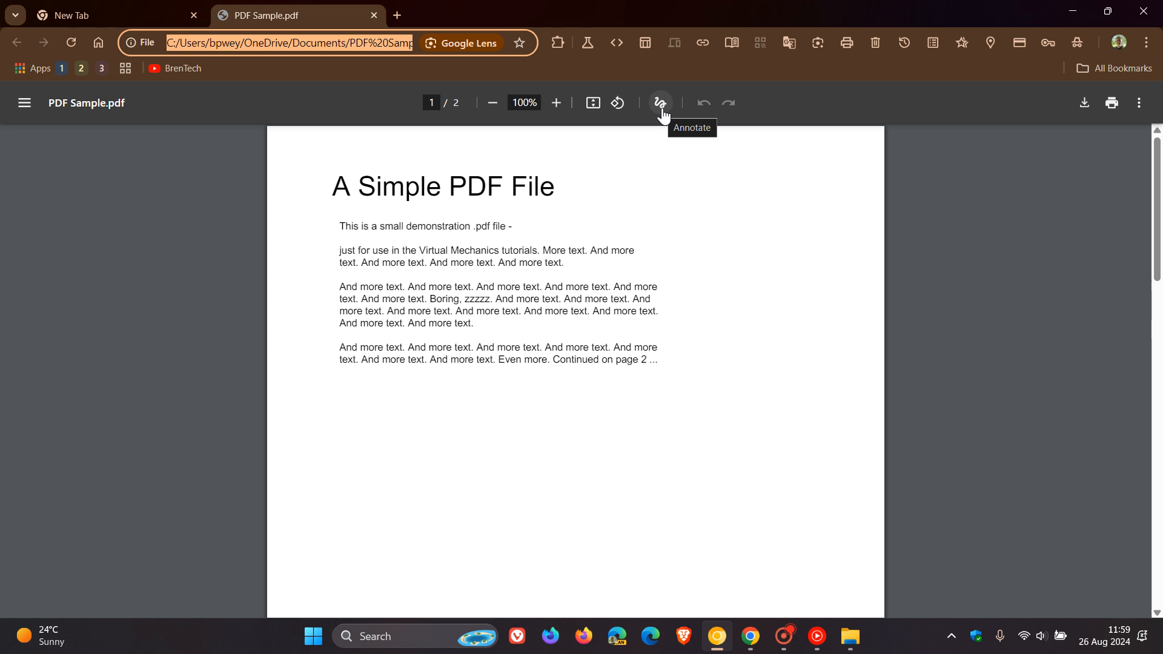
mouse_move(660, 103)
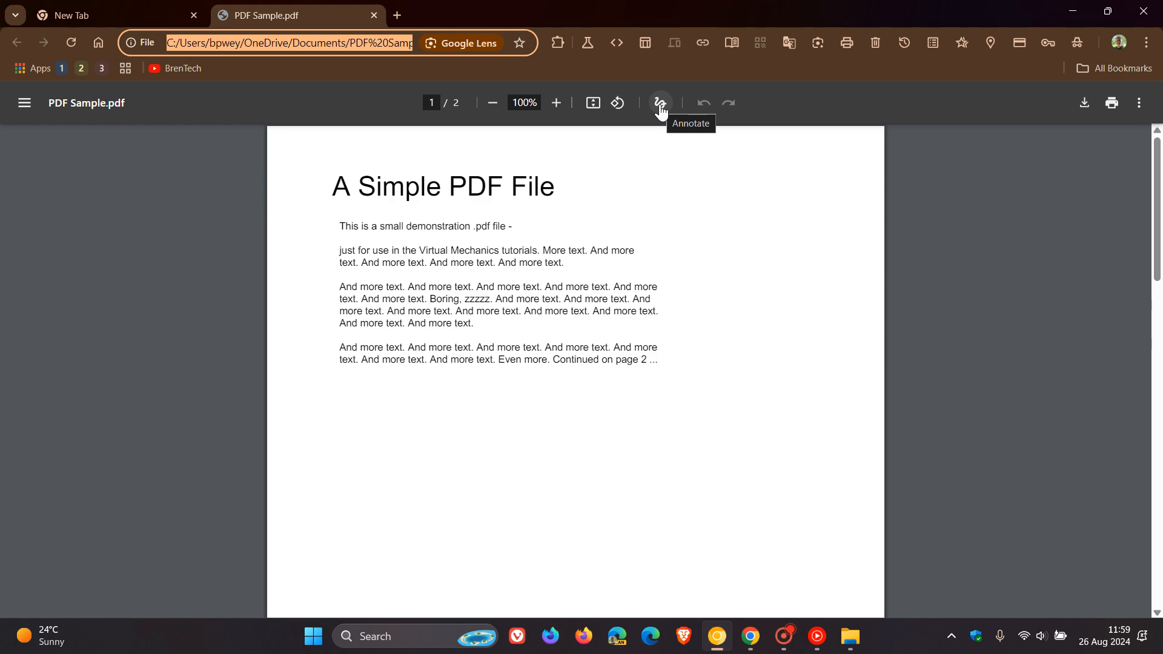
Turn on annotation mode for PDF Sample.pdf to reveal pen sizes and colours.
left_click(658, 102)
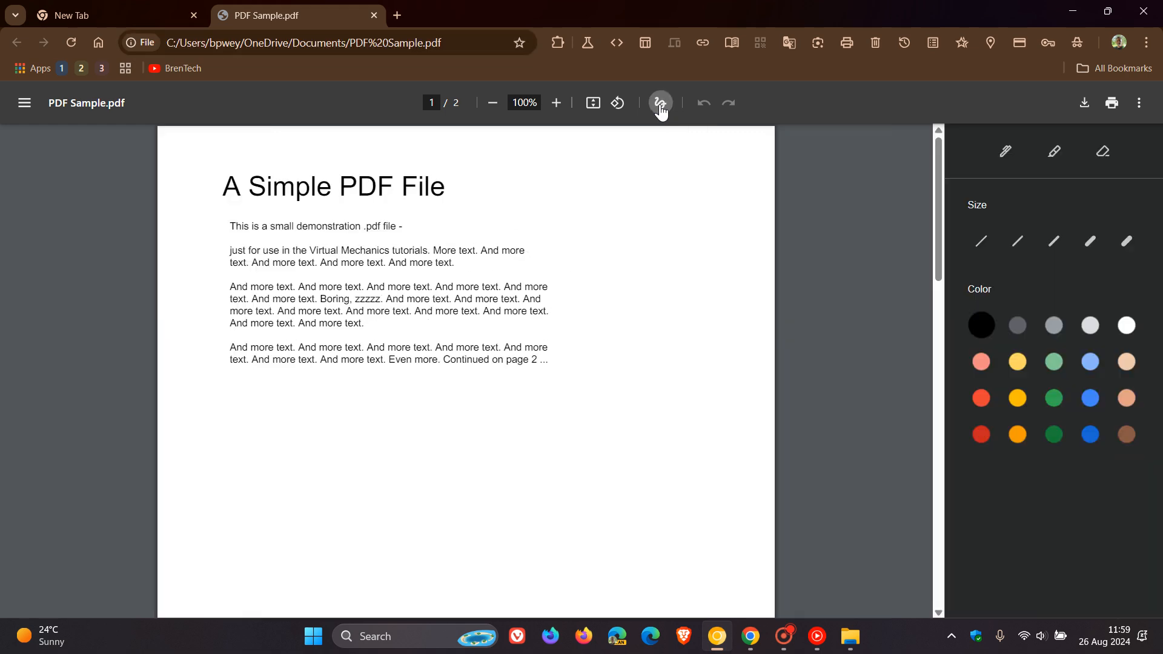
left_click(660, 103)
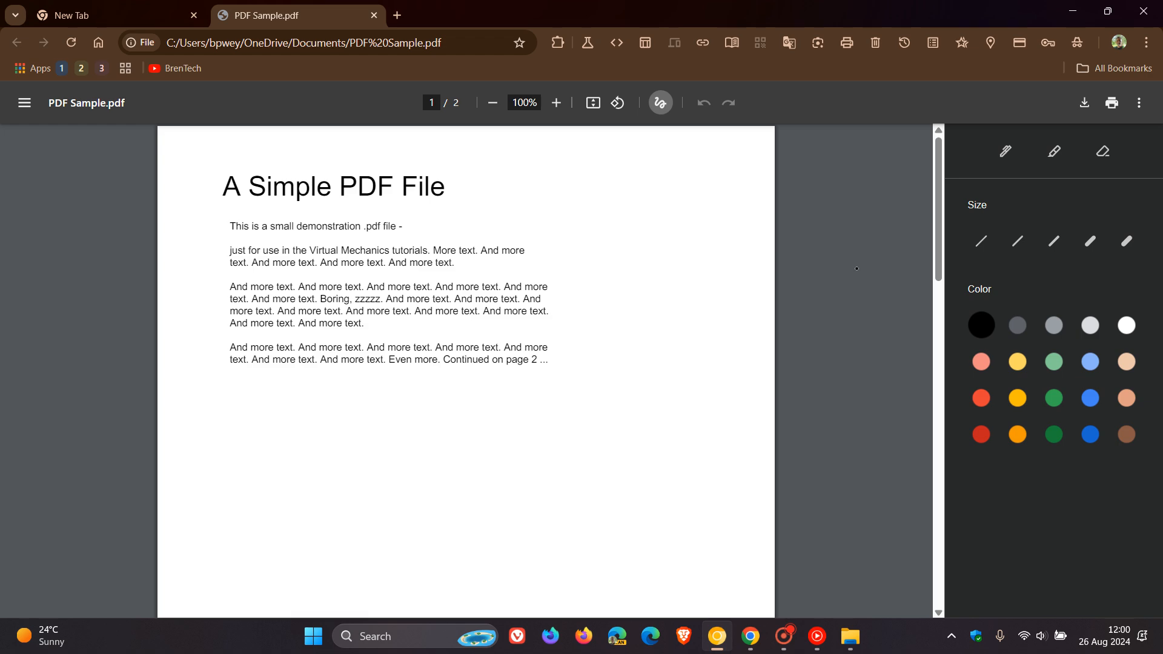
Load chrome://flags in the empty tab and filter the experiments by 'pdf'.
left_click(112, 14)
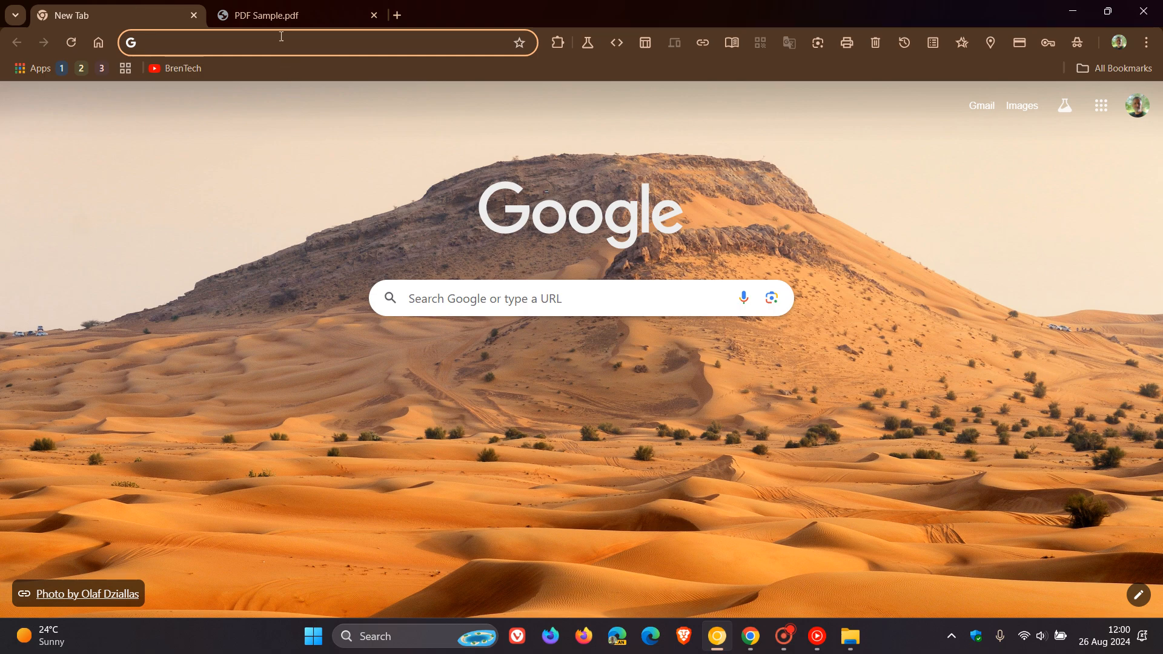
mouse_move(291, 401)
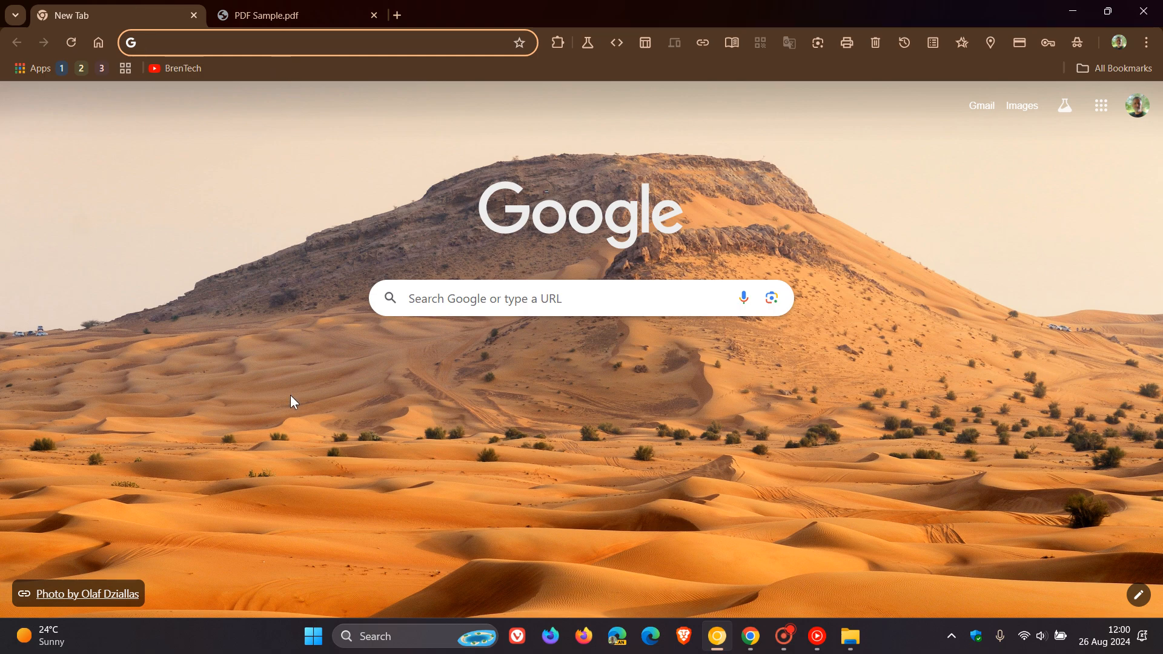
type("chrome://flags")
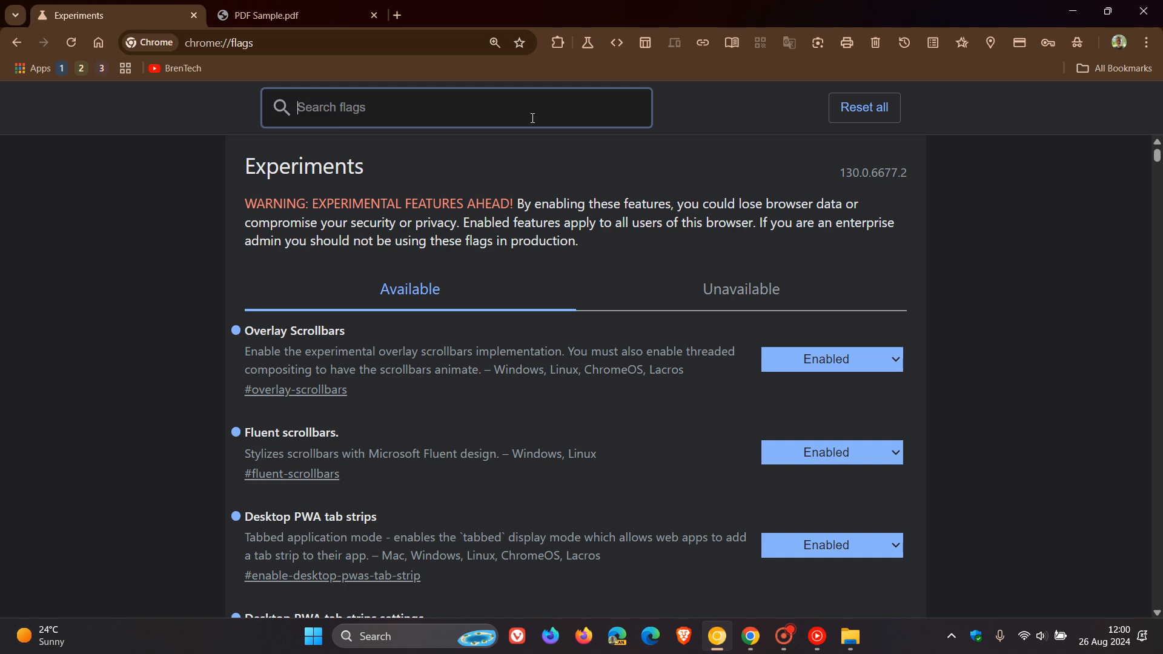
type("pdf")
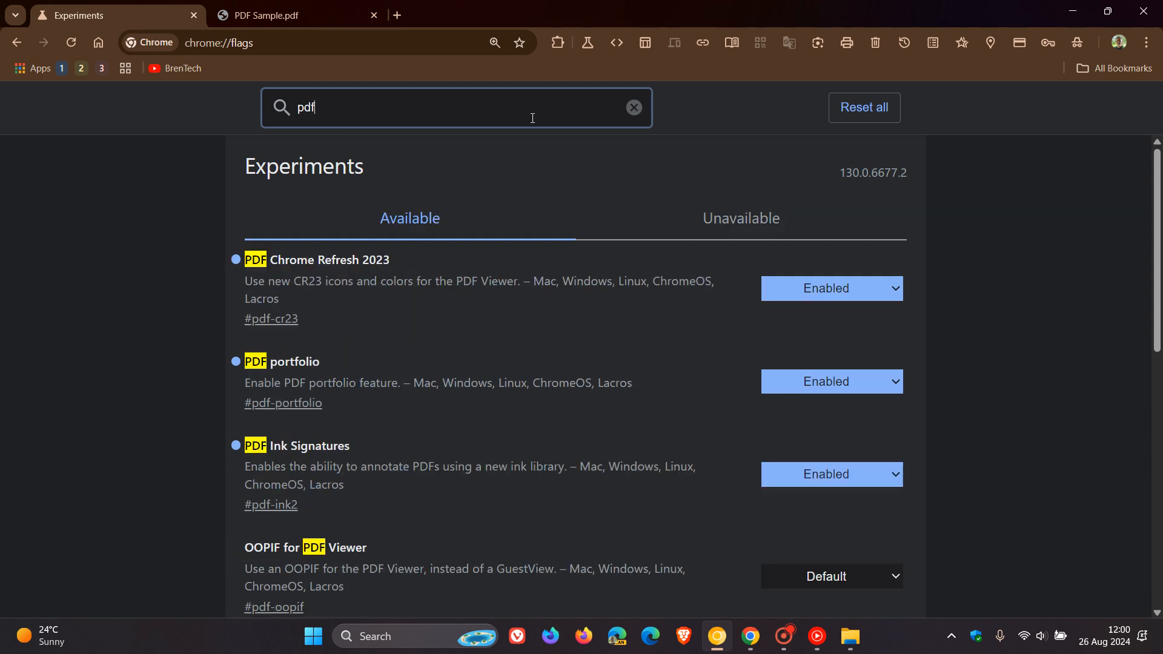
mouse_move(474, 368)
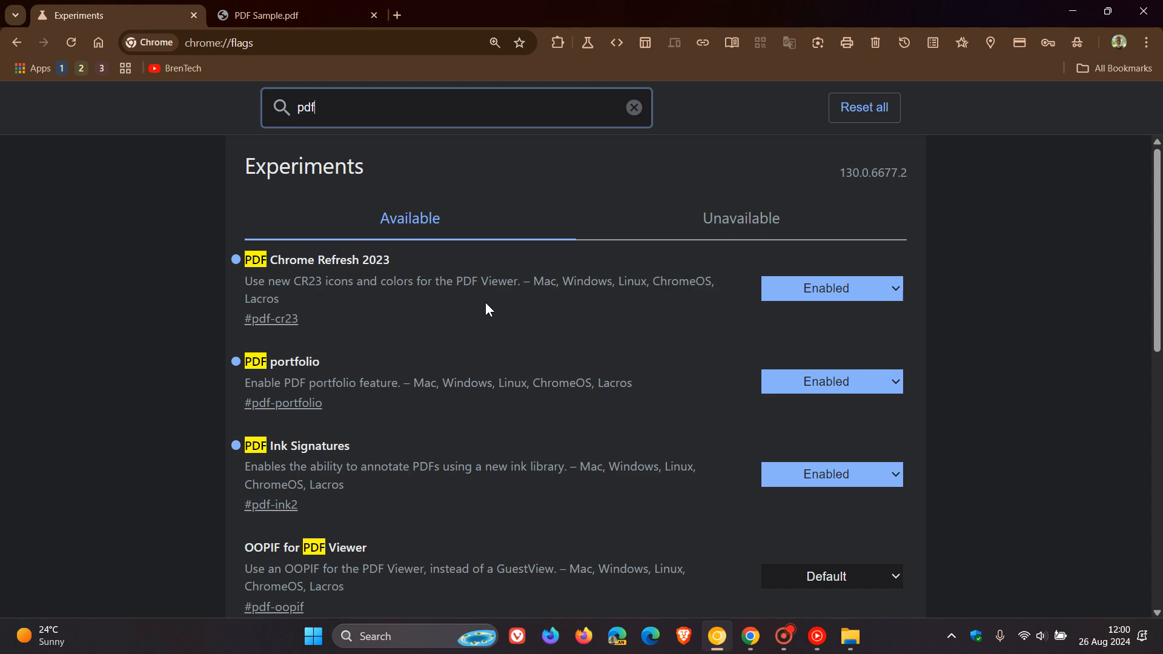
mouse_move(822, 304)
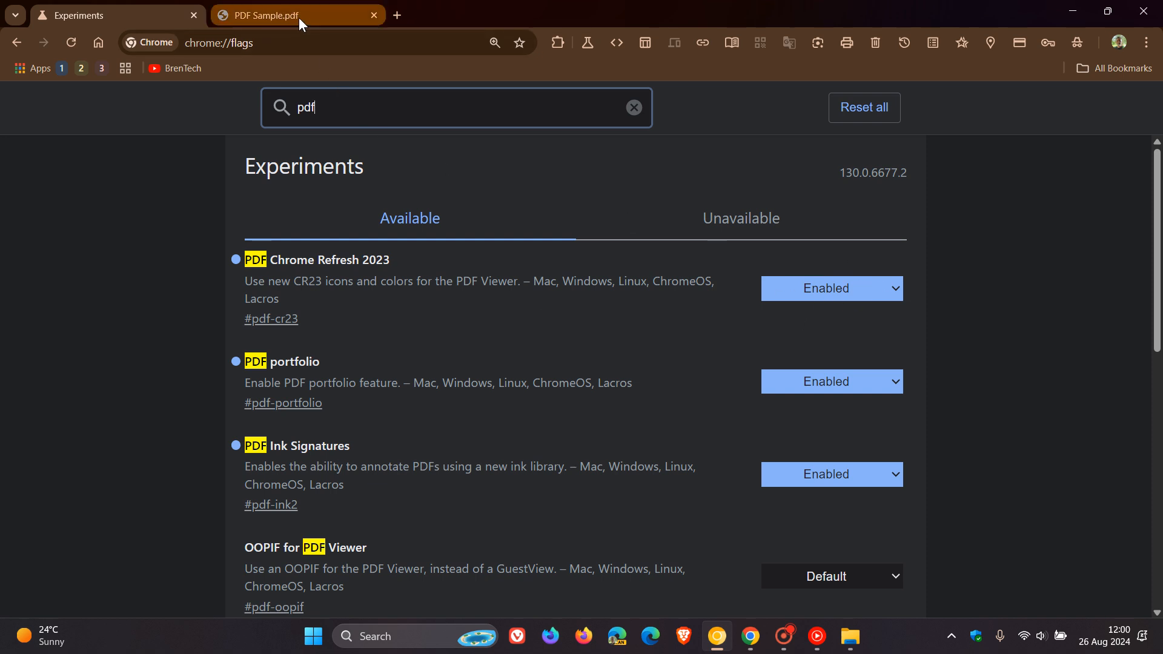
Switch between the PDF Sample.pdf and Experiments tabs, ending on the annotated PDF.
left_click(267, 14)
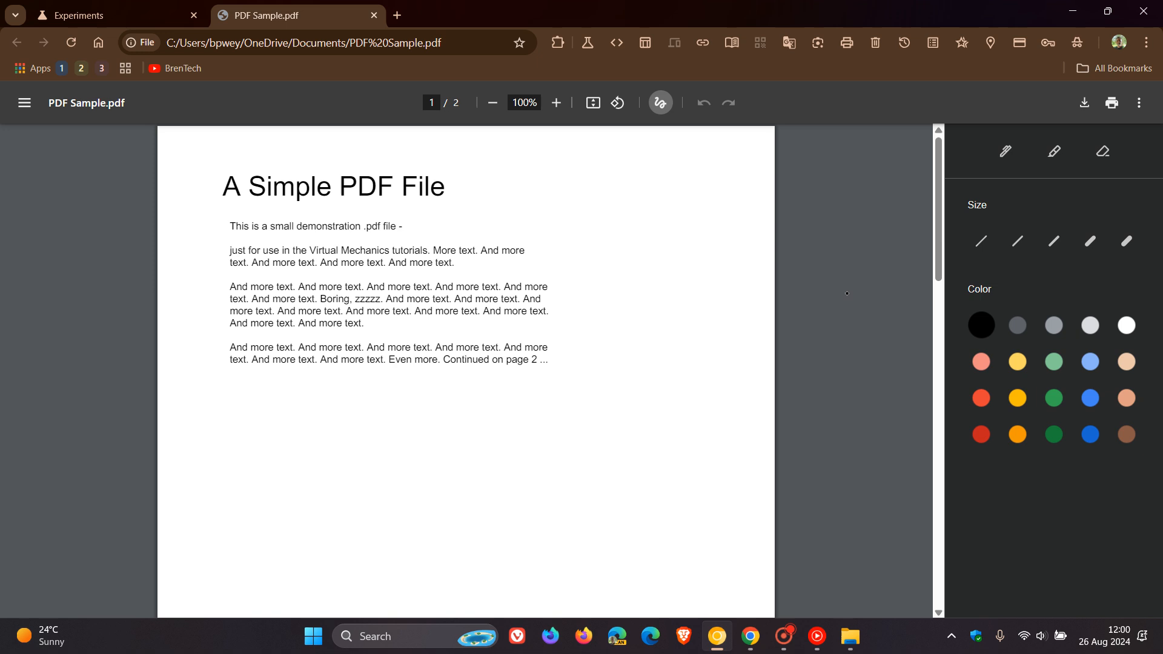
mouse_move(216, 76)
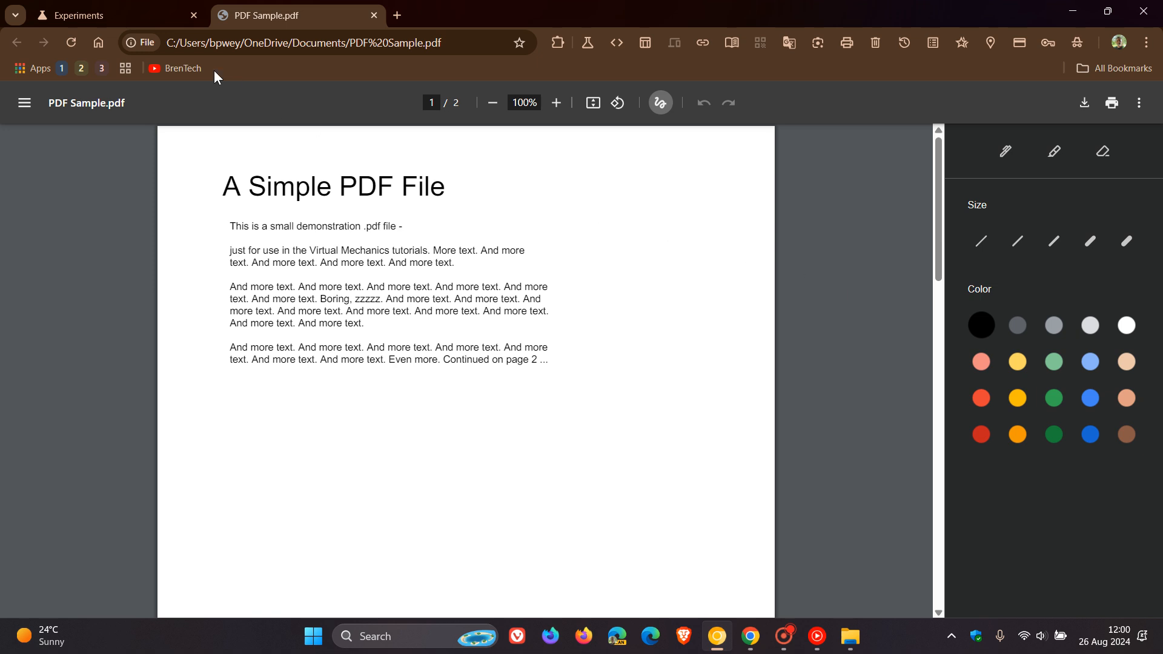
left_click(111, 15)
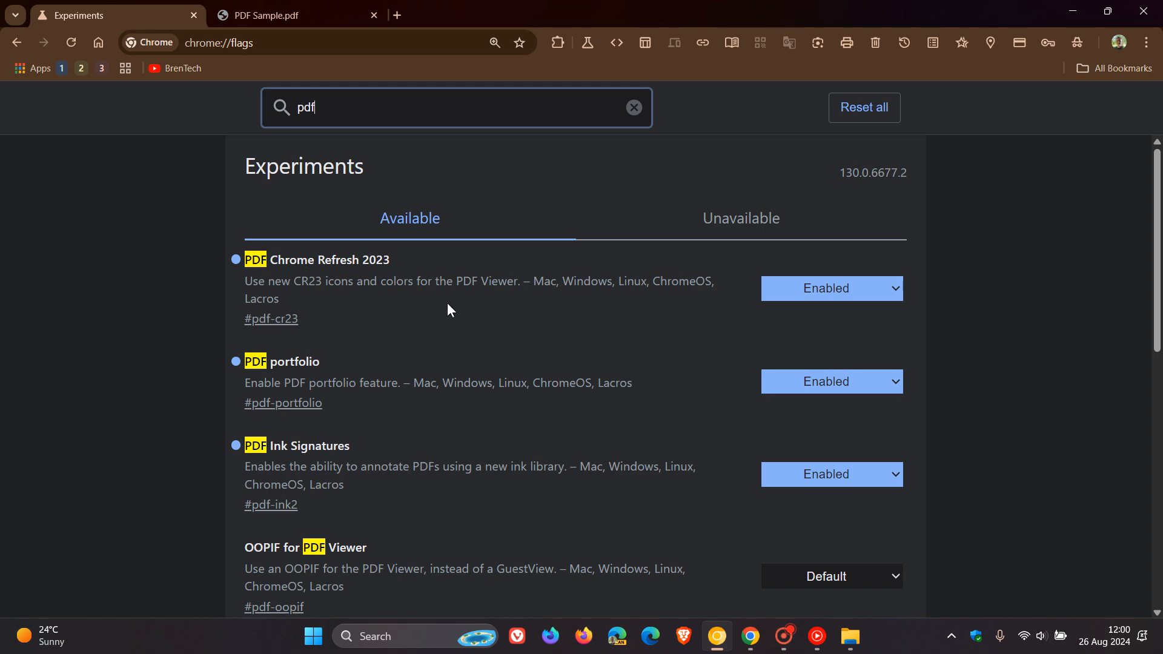
mouse_move(505, 335)
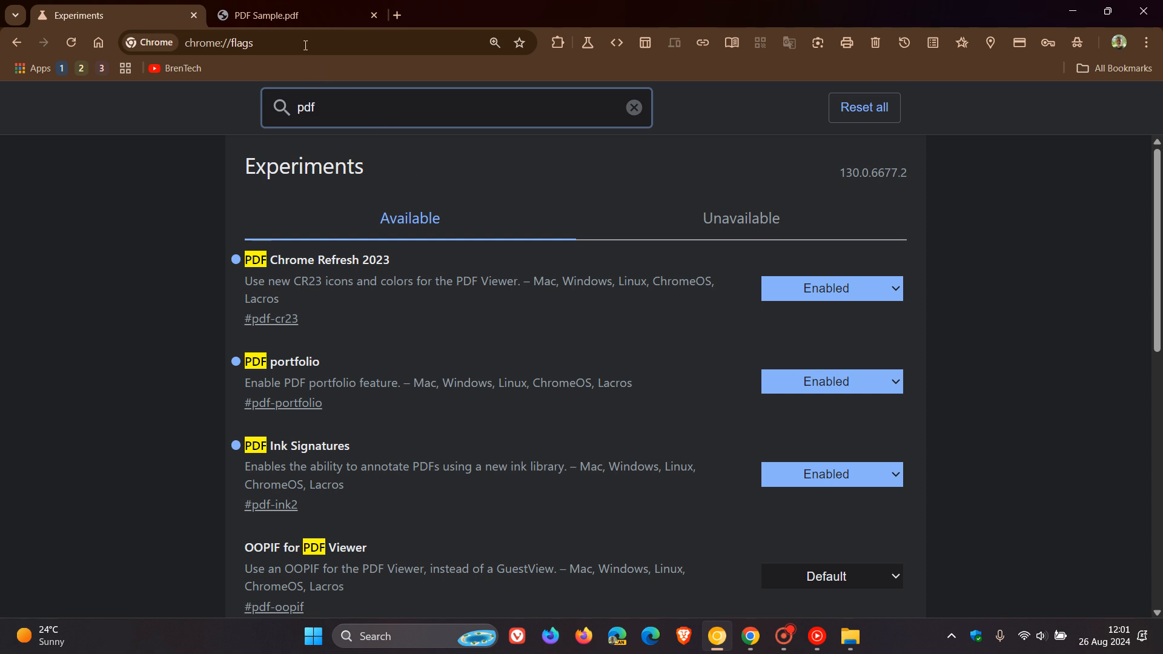
left_click(290, 14)
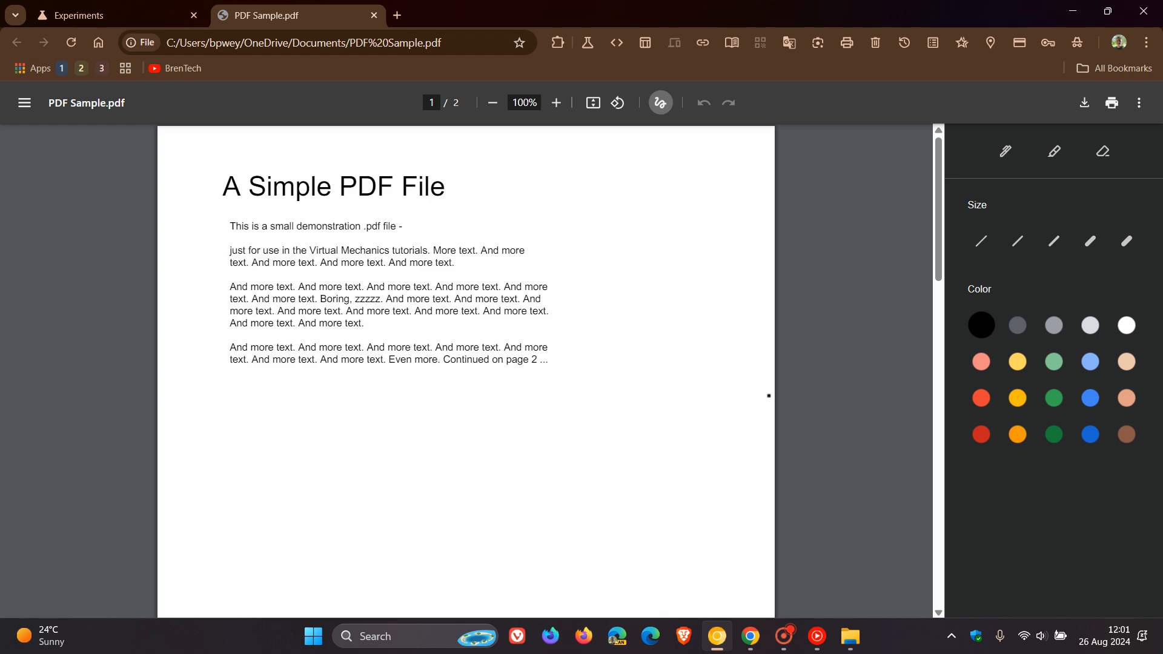
mouse_move(851, 349)
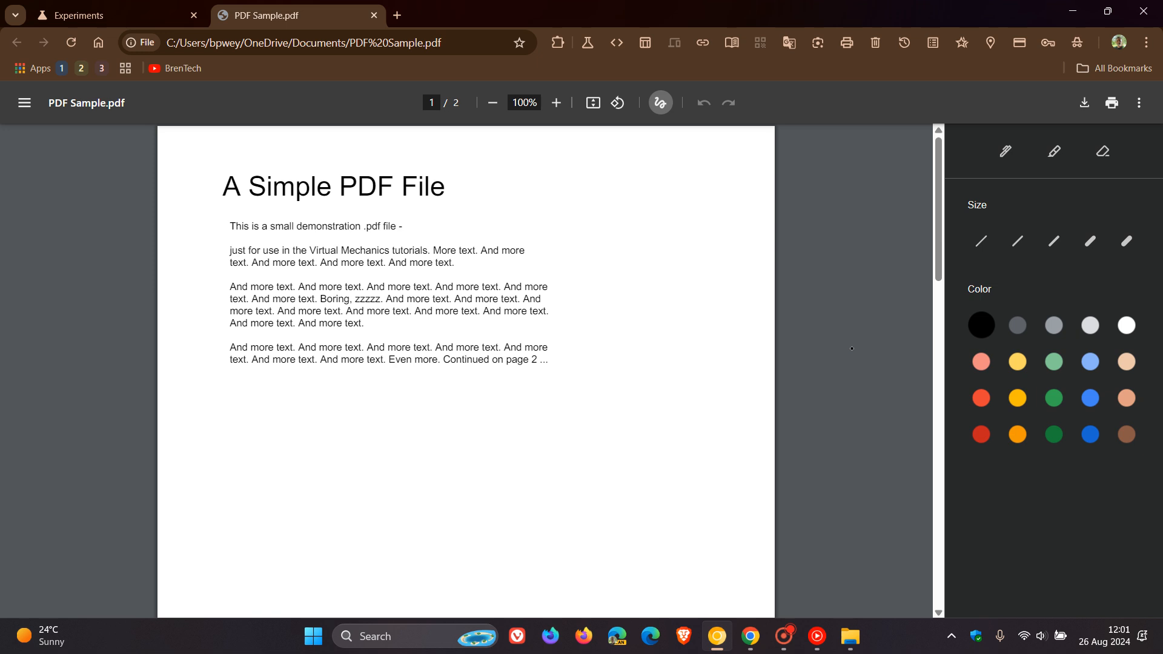
mouse_move(59, 43)
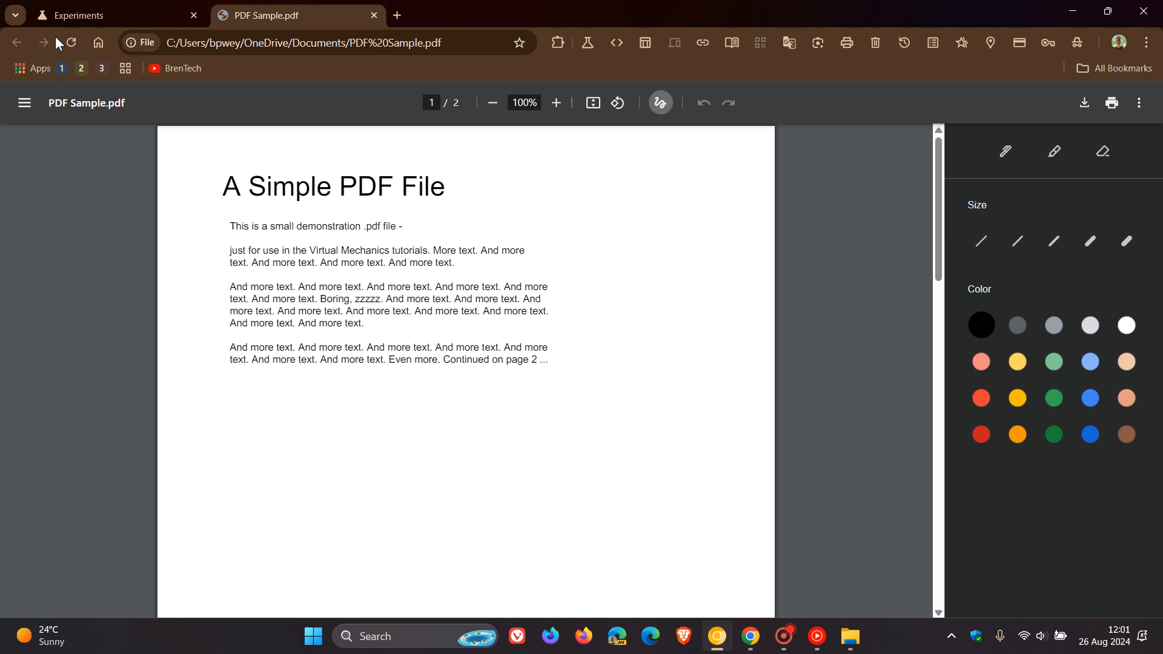
Toggle the PDF's annotate button, then load the Home page in the Experiments tab.
left_click(112, 15)
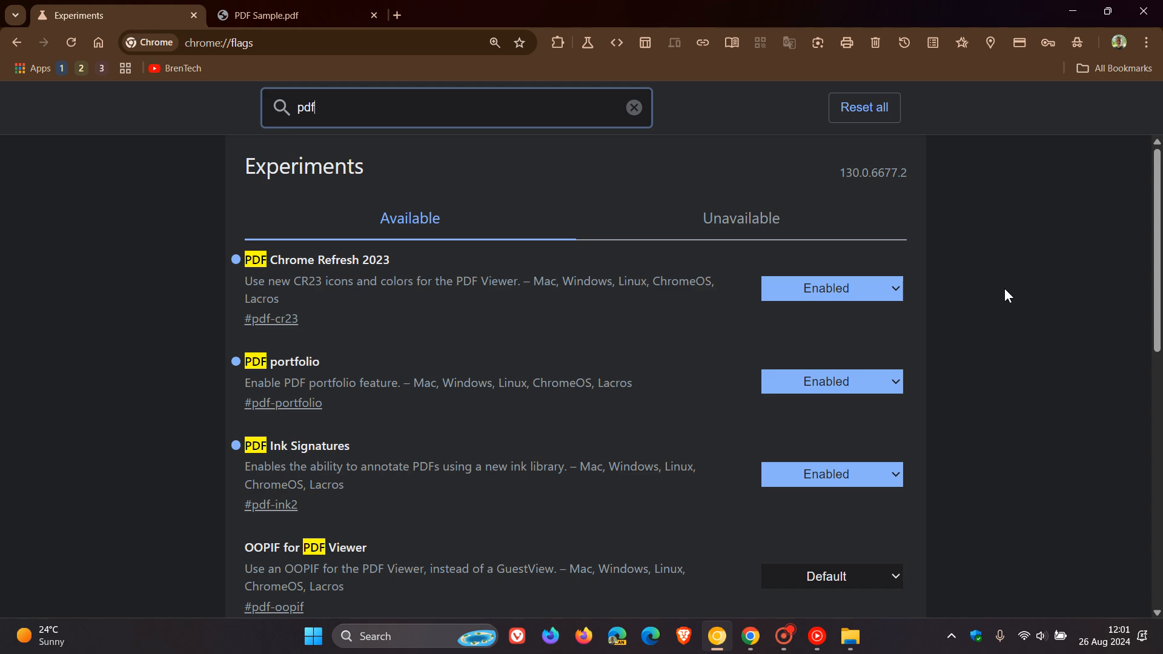
mouse_move(978, 237)
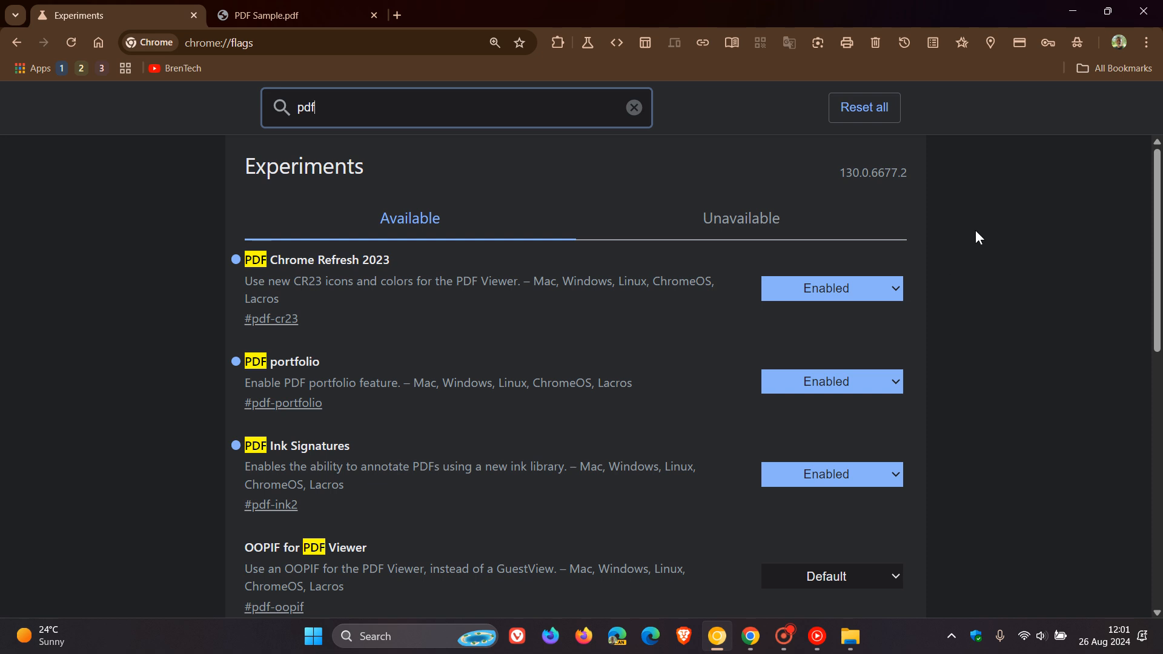
mouse_move(944, 299)
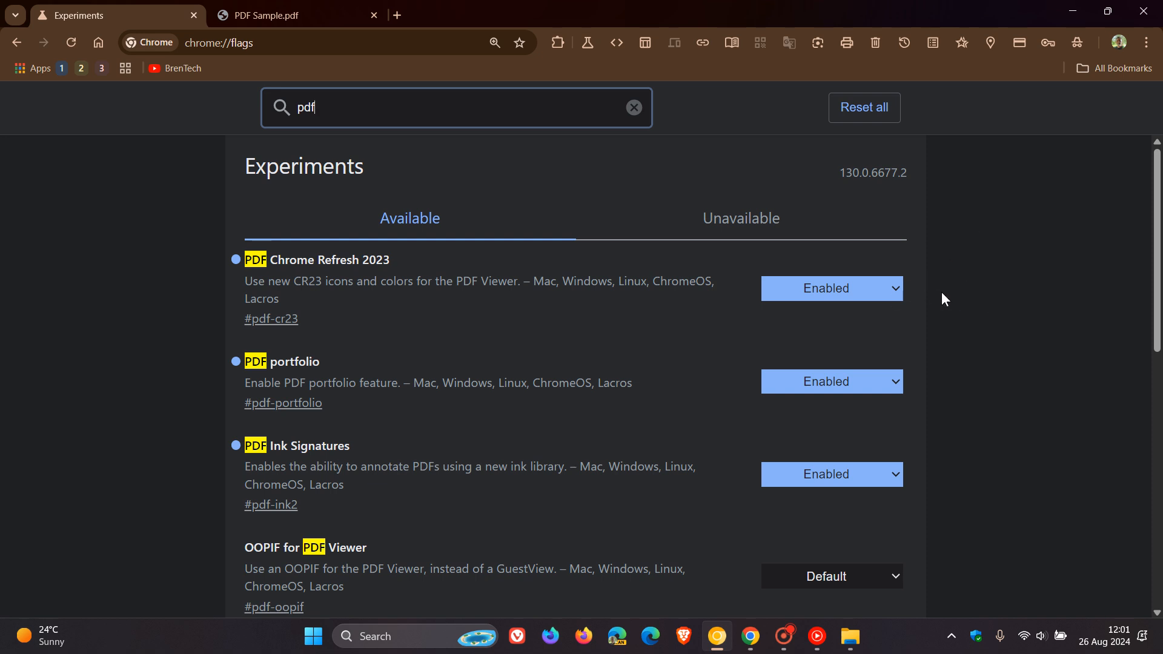
left_click(281, 15)
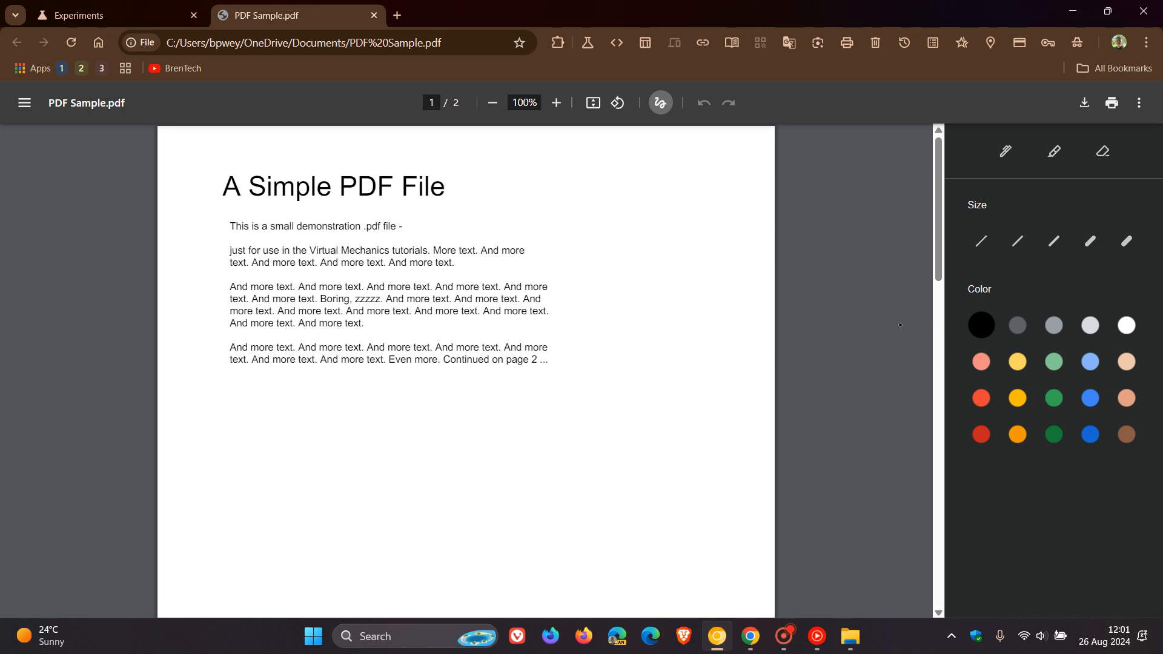
mouse_move(830, 343)
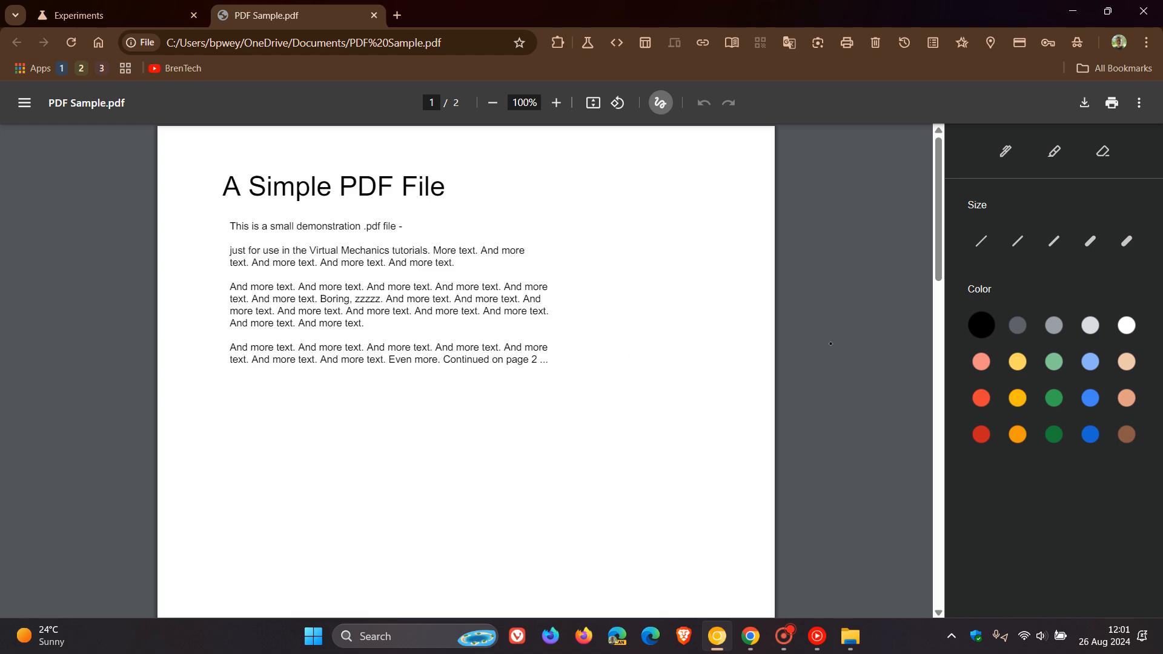
mouse_move(660, 102)
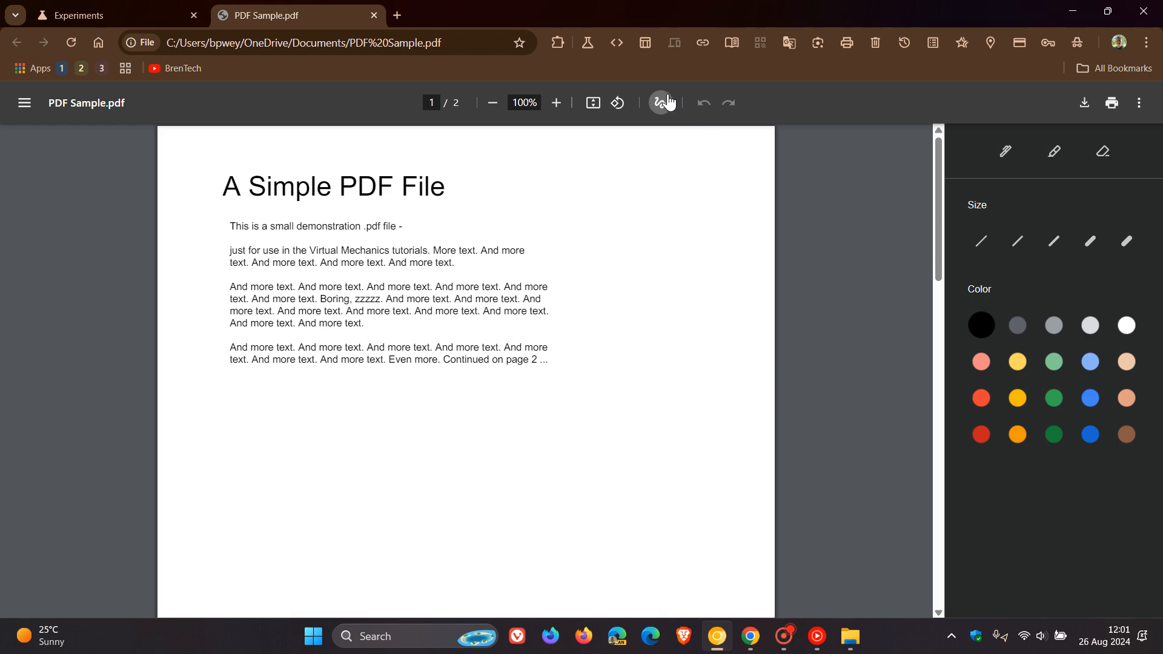
left_click(658, 102)
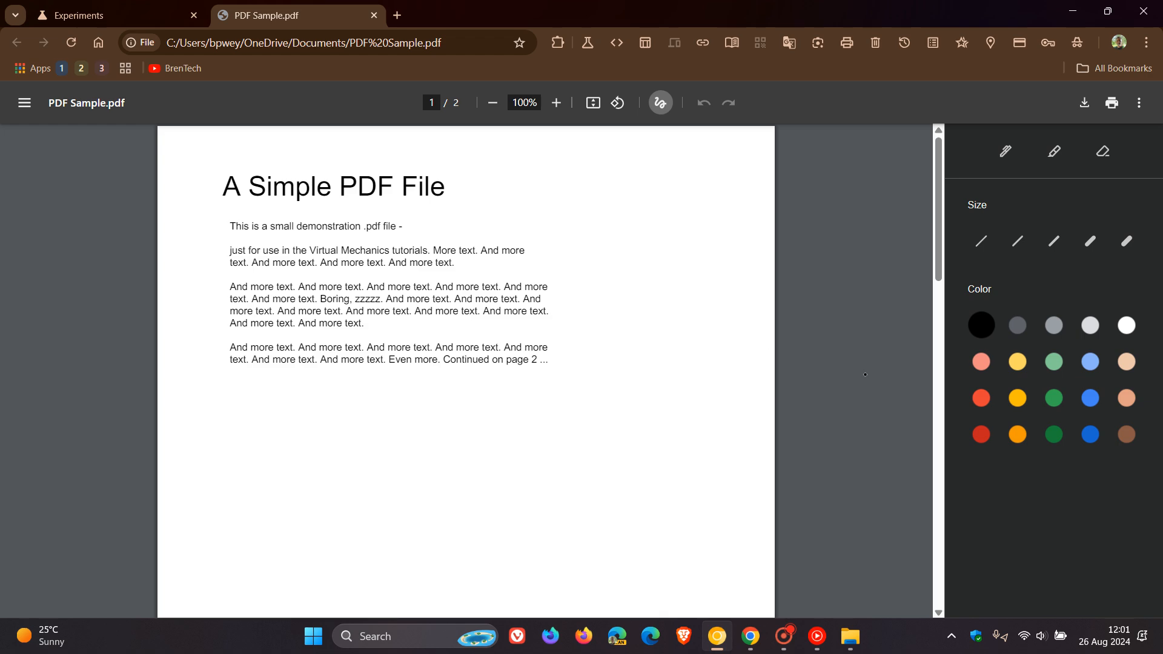
left_click(115, 14)
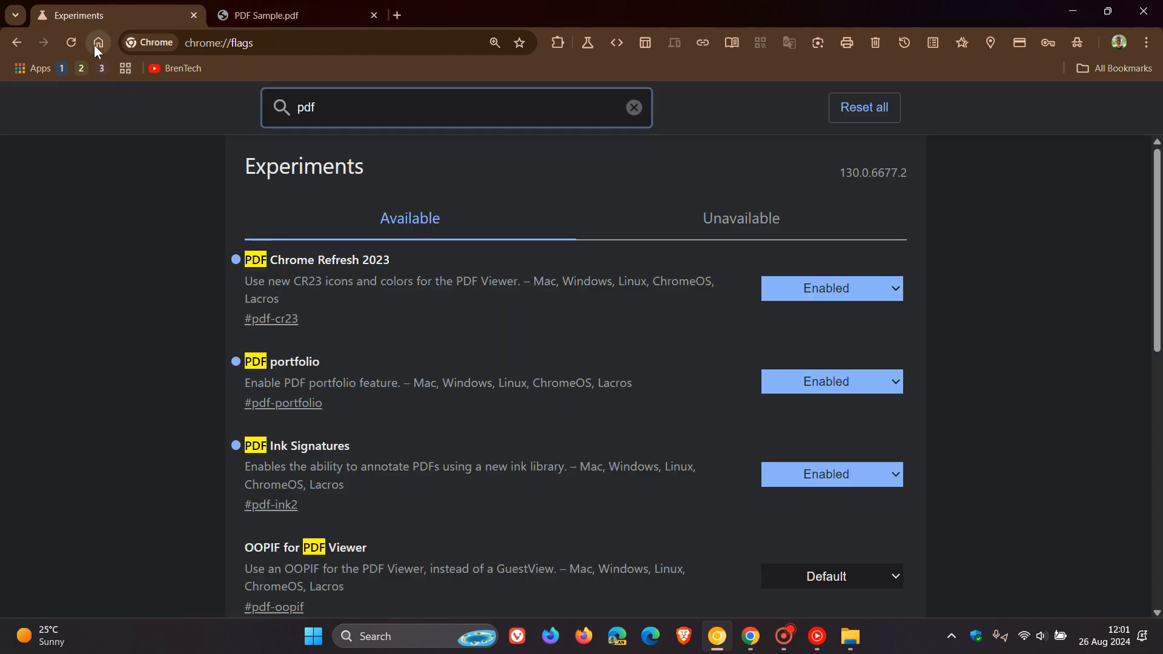
left_click(96, 42)
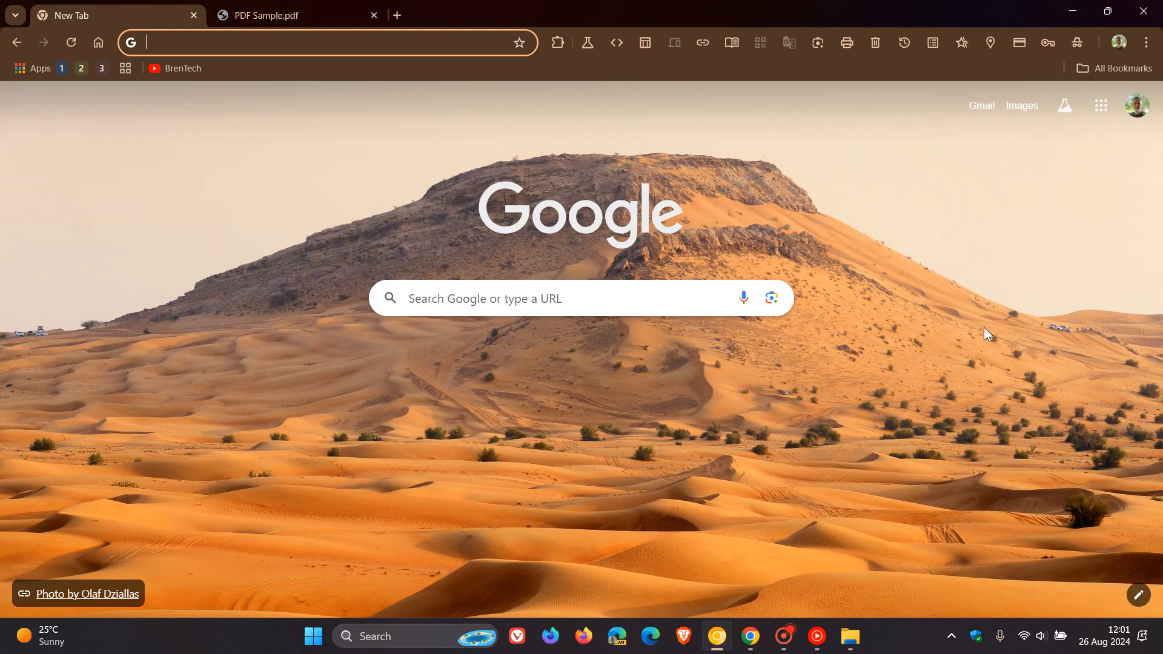